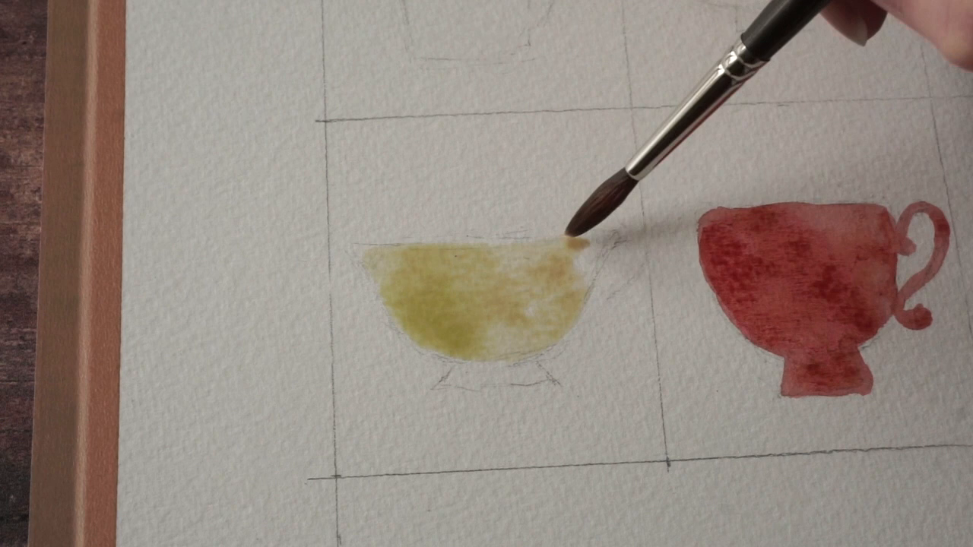
{"action": "left_click_drag", "start_coordinate": [578, 235], "coordinate": [547, 357]}
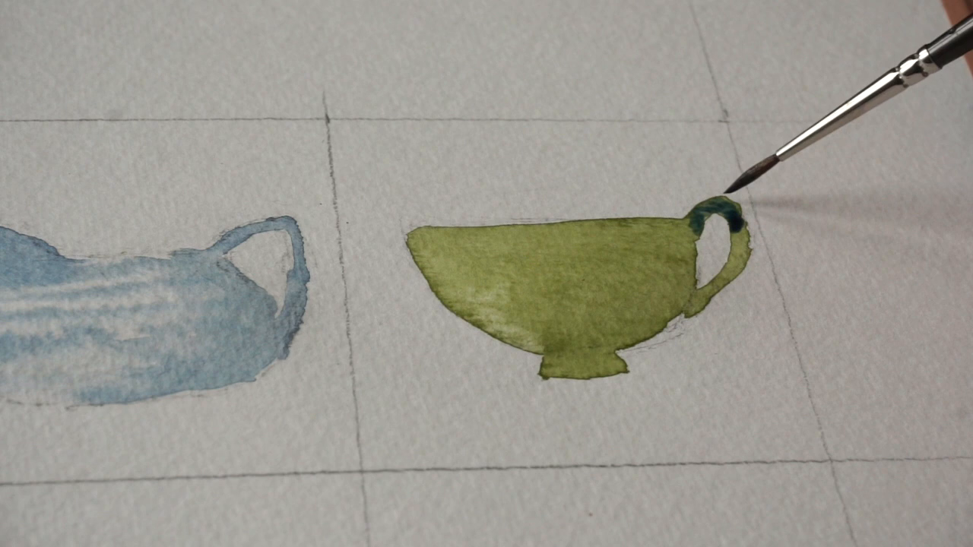
{"action": "left_click_drag", "start_coordinate": [730, 190], "coordinate": [578, 365]}
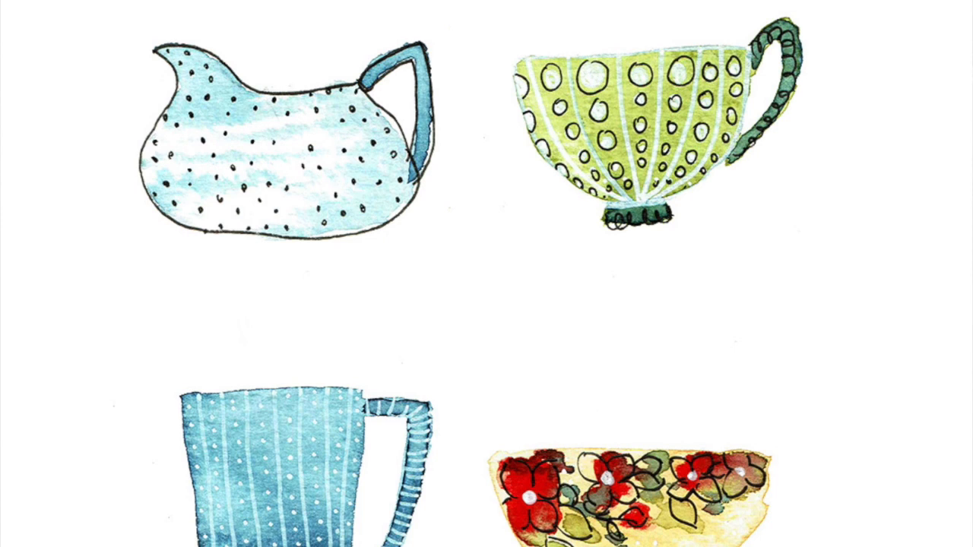
{"action": "scroll", "scroll_direction": "down", "scroll_amount": 3}
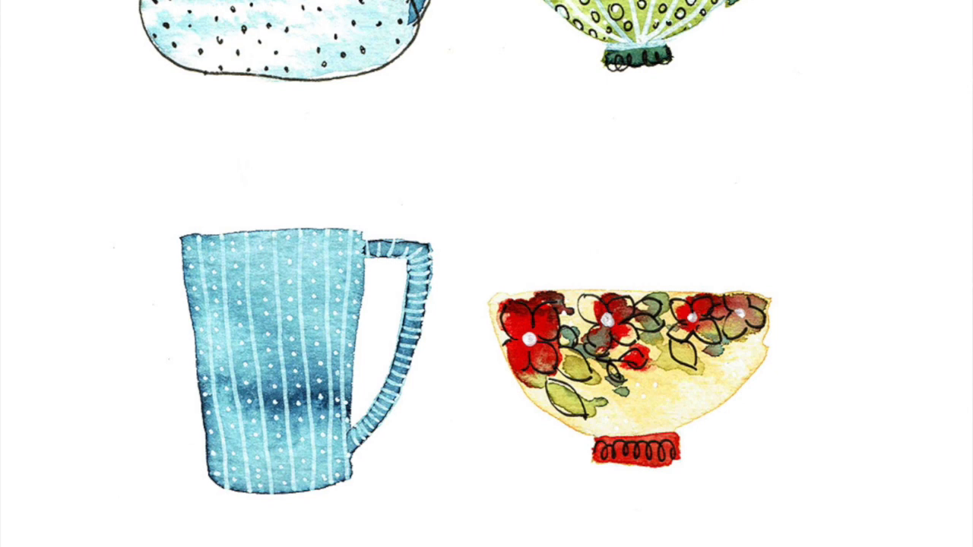